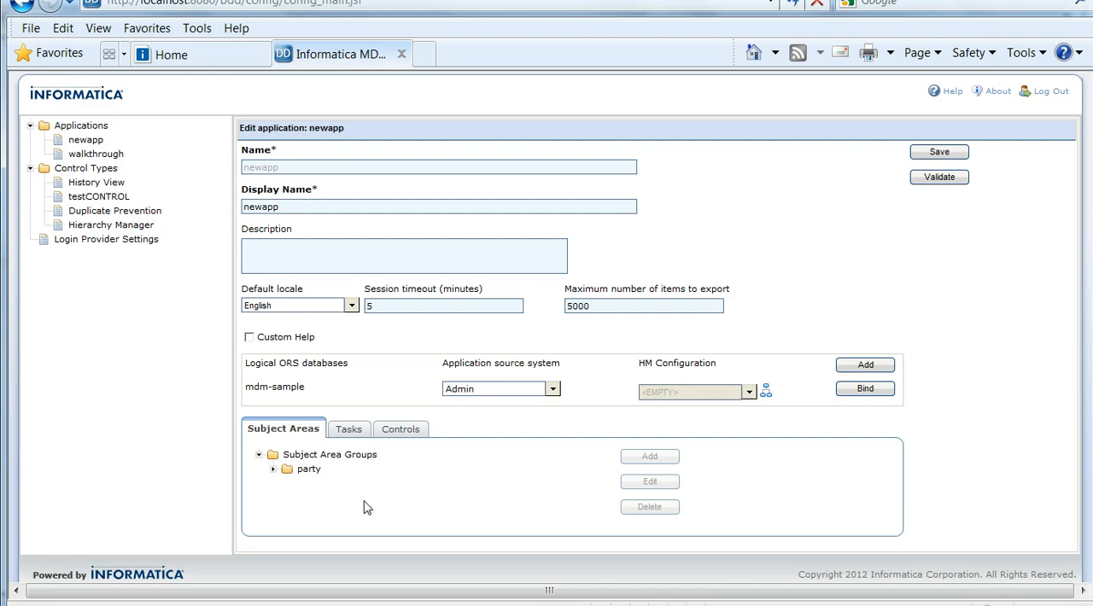
{"action": "mouse_move", "coordinate": [307, 467]}
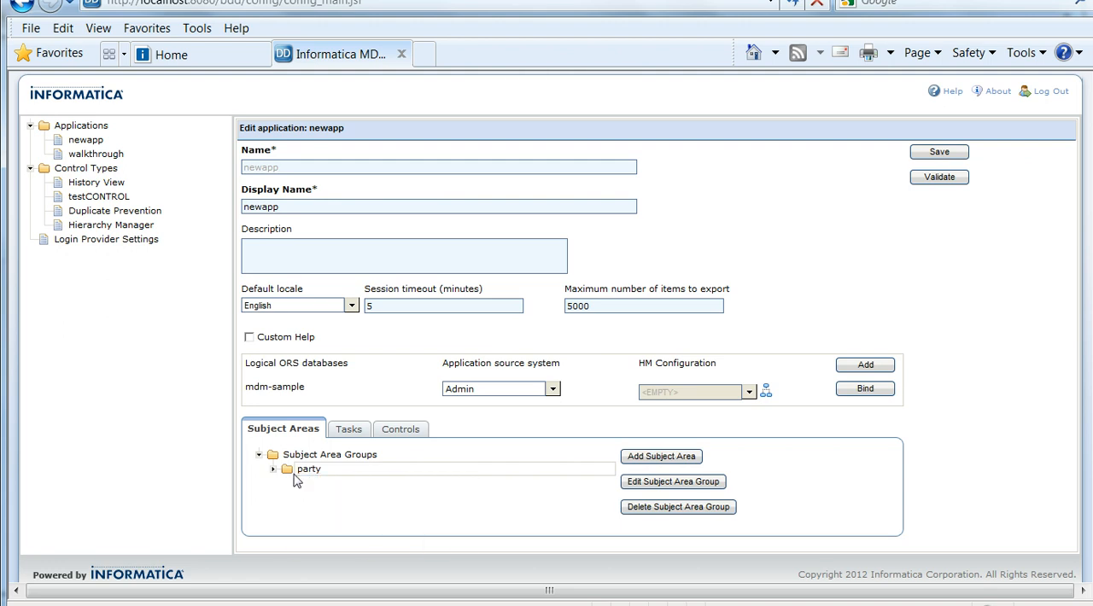
Expand party, inspect the Person subject area's settings and close them unchanged
{"action": "left_click", "coordinate": [273, 468]}
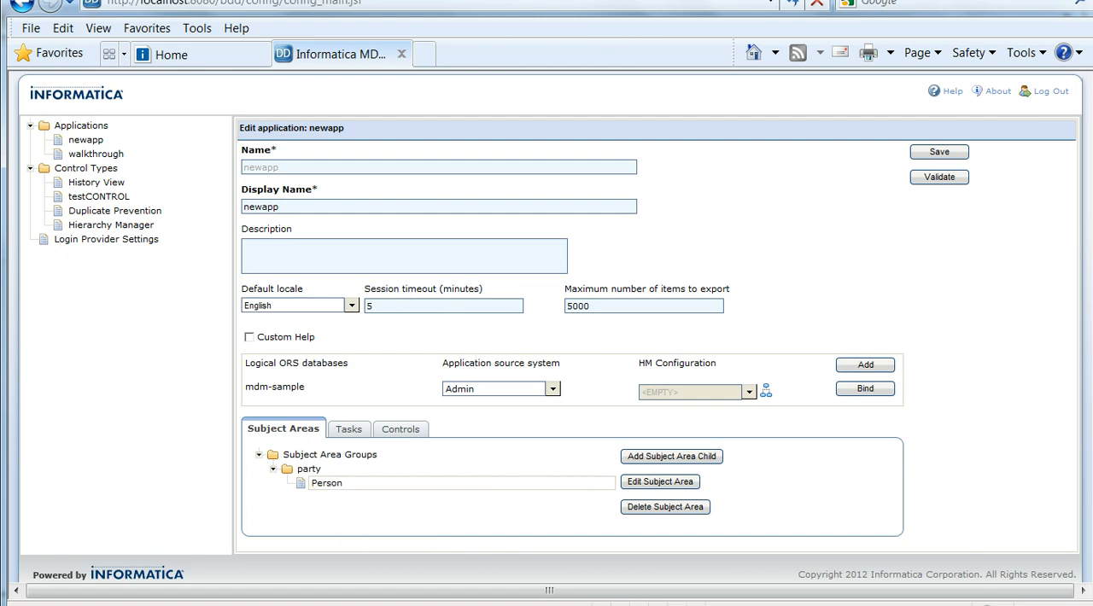
{"action": "left_click", "coordinate": [659, 482]}
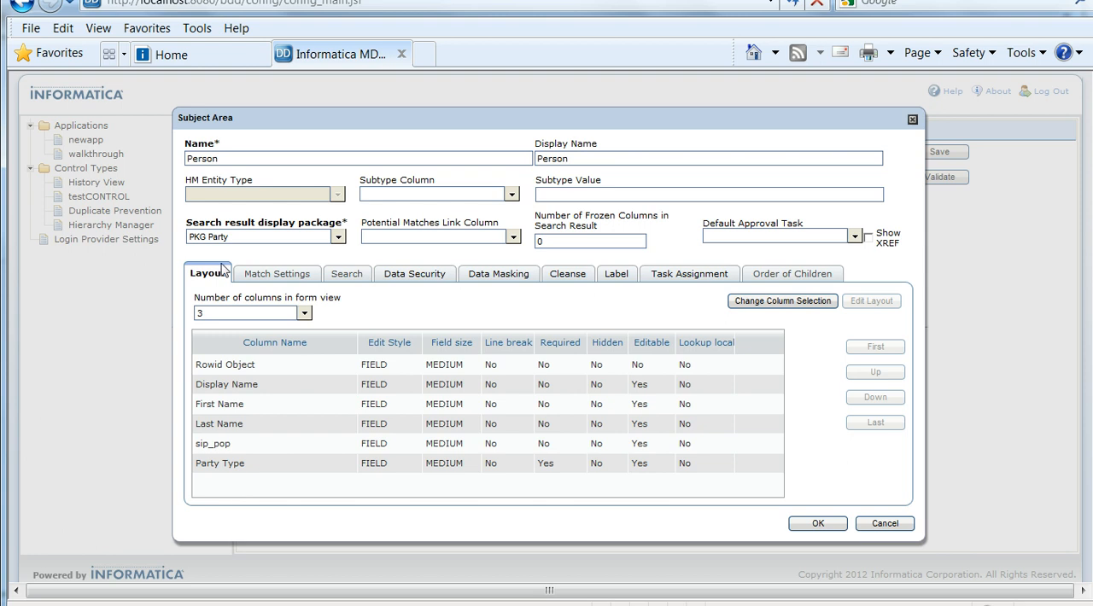
{"action": "mouse_move", "coordinate": [260, 427]}
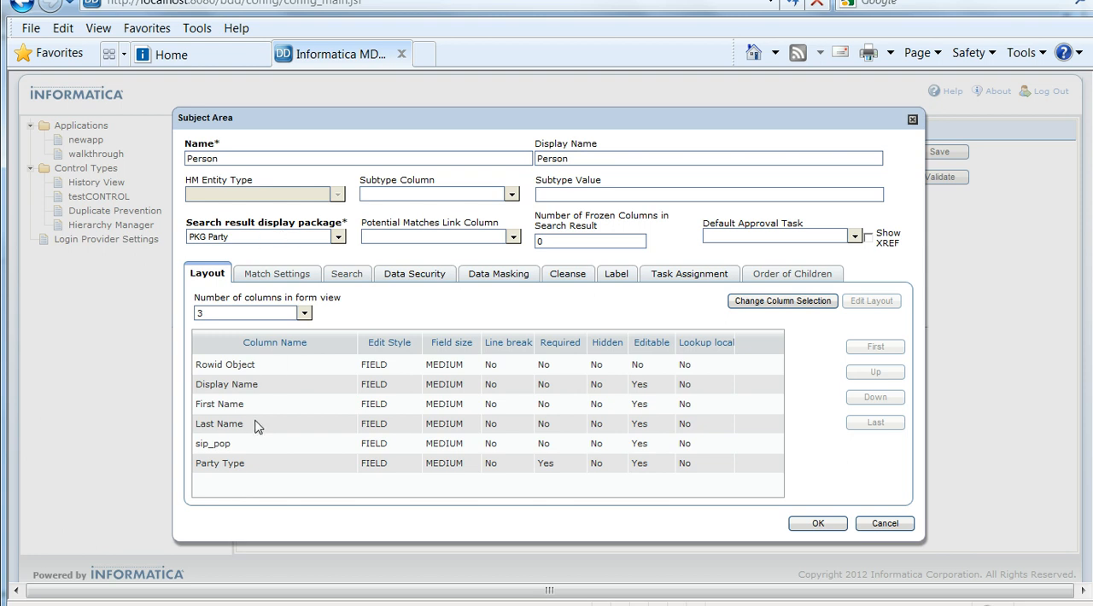
{"action": "left_click", "coordinate": [884, 523]}
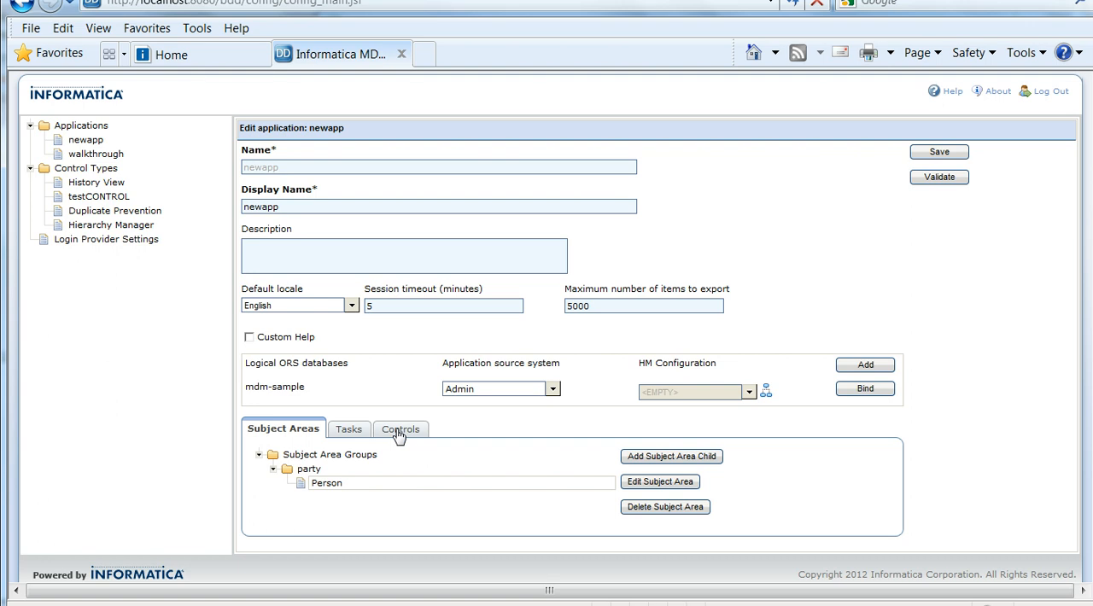
Start adding a new control in newapp's Controls list
{"action": "left_click", "coordinate": [399, 429]}
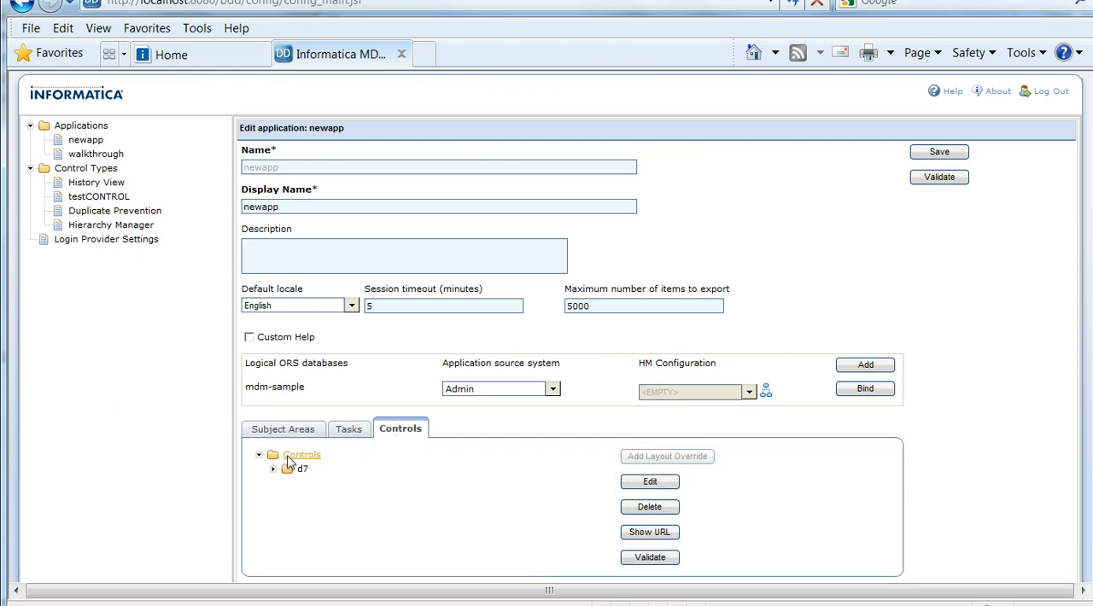
{"action": "left_click", "coordinate": [300, 454]}
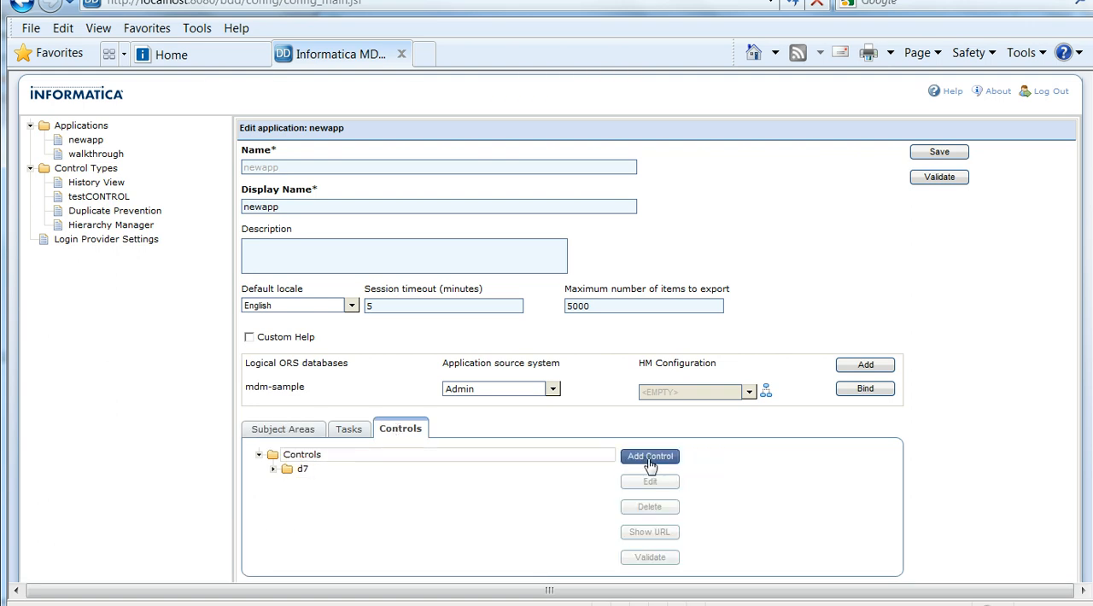
{"action": "left_click", "coordinate": [649, 455]}
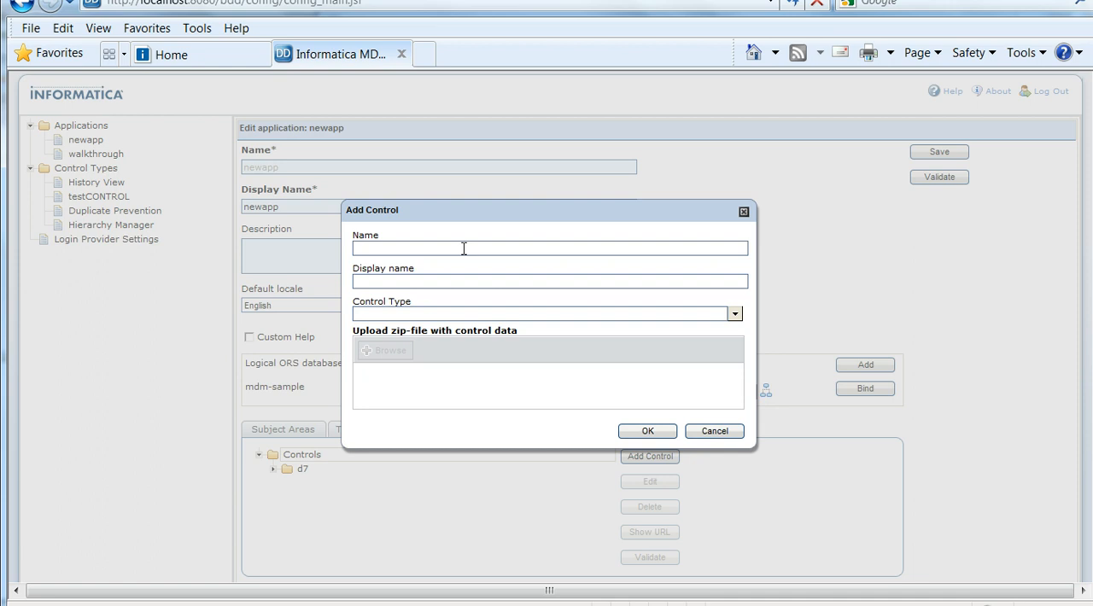
Name and display it DuplicatePrevention with control type Duplicate Prevention
{"action": "type", "text": "DuplicatePrevention"}
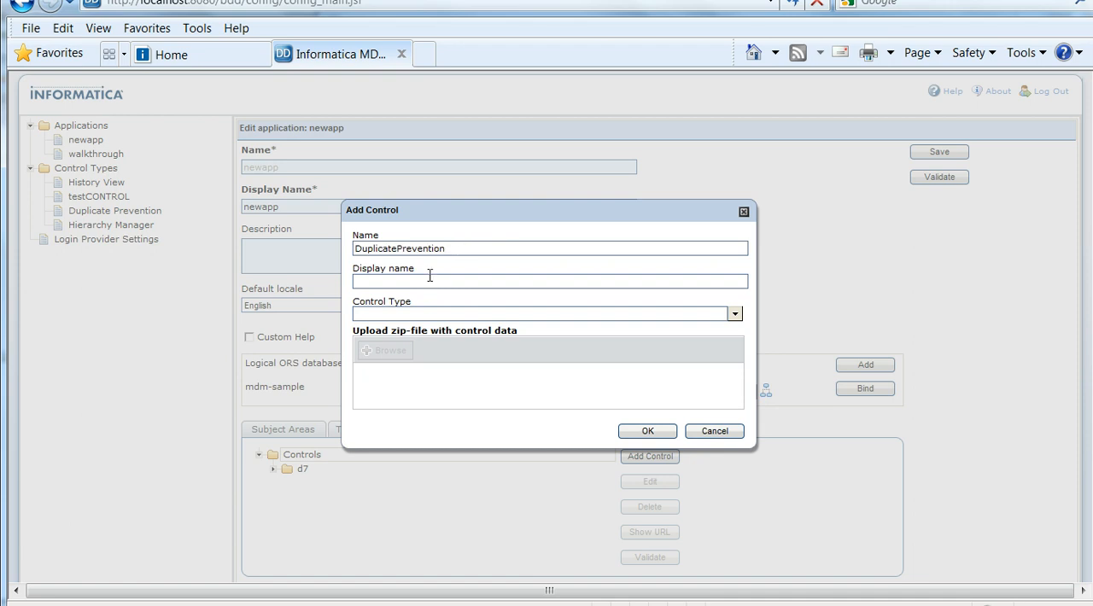
{"action": "type", "text": "DuplicatePrevention"}
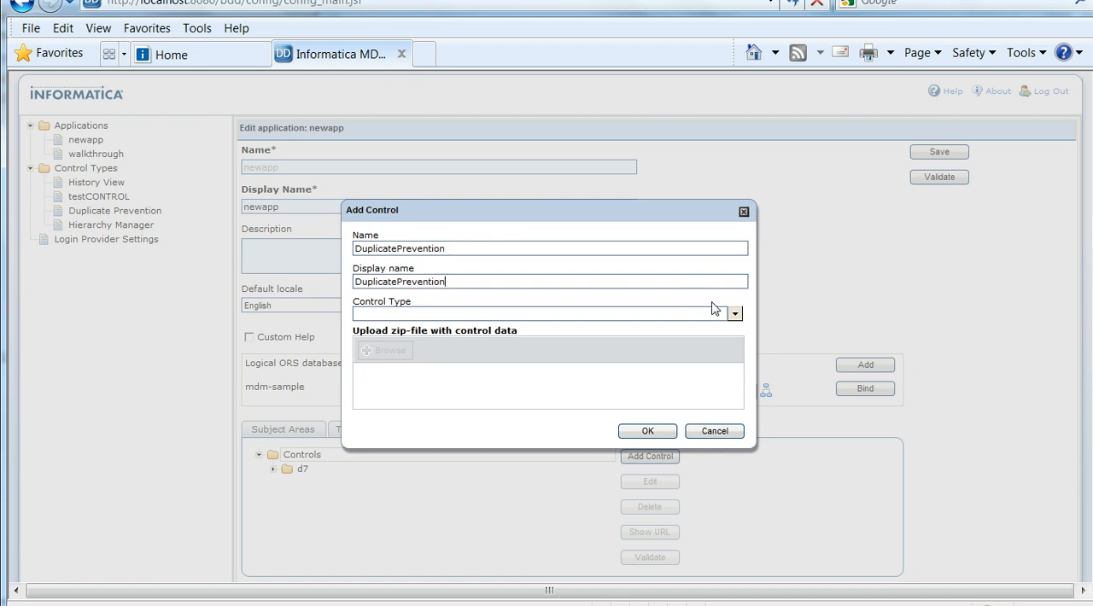
{"action": "left_click", "coordinate": [734, 314]}
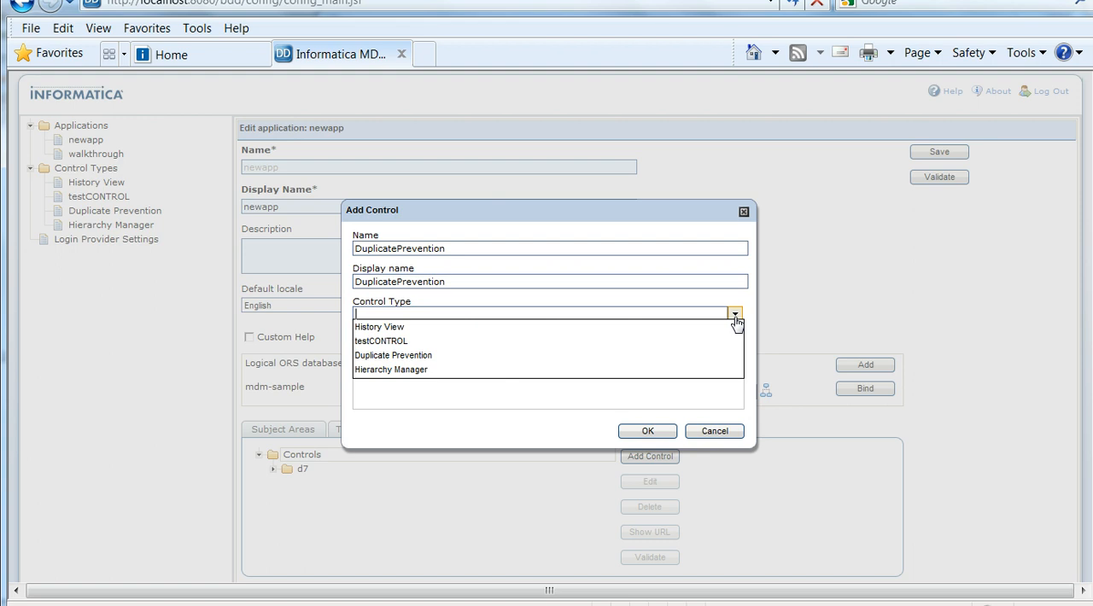
{"action": "mouse_move", "coordinate": [418, 355]}
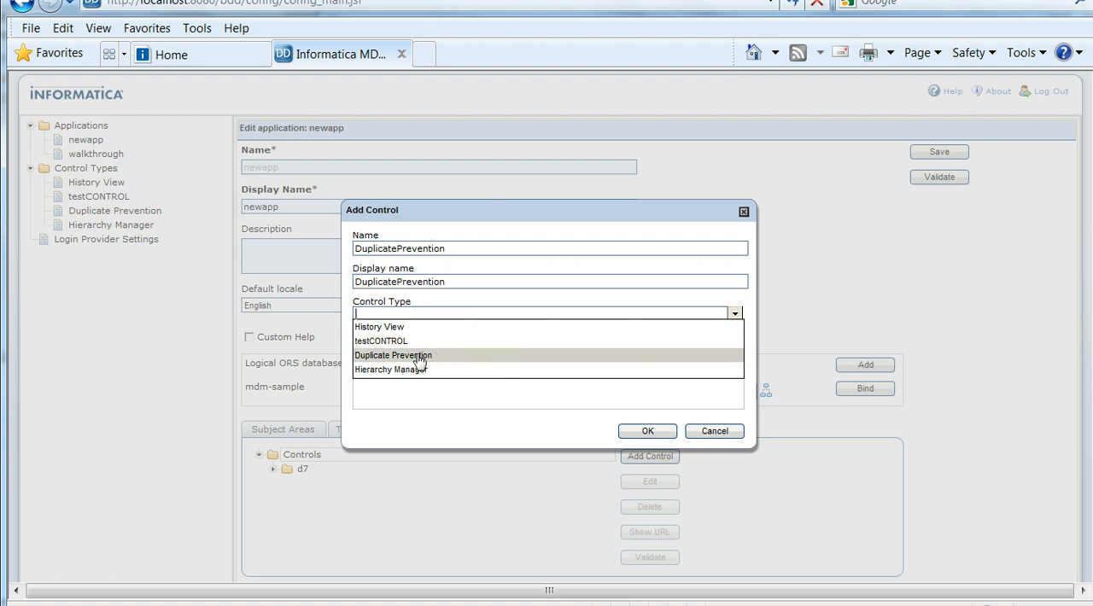
{"action": "left_click", "coordinate": [393, 355]}
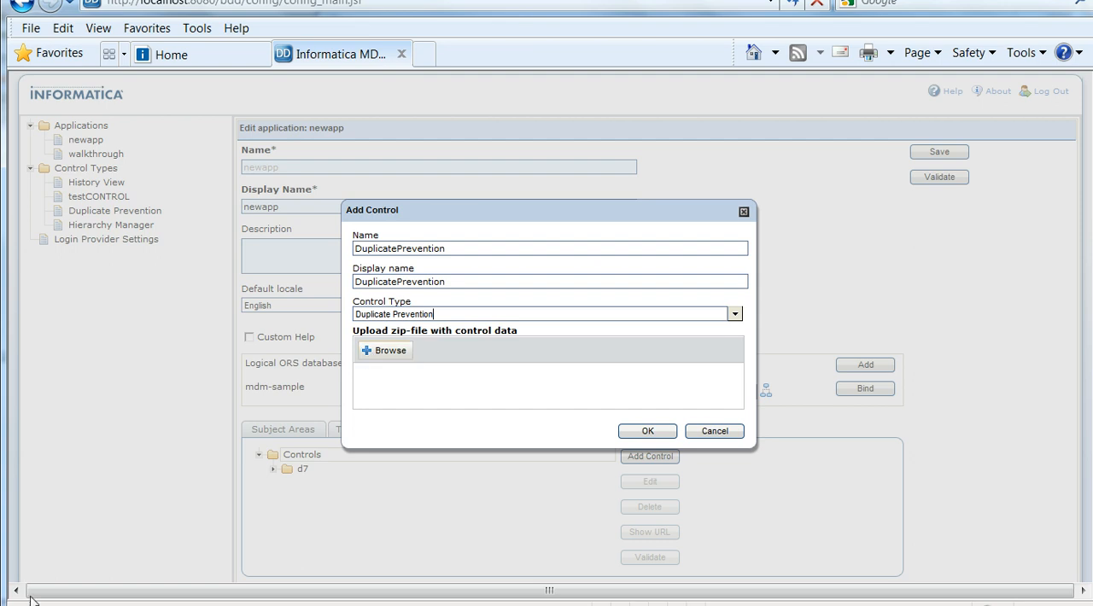
{"action": "mouse_move", "coordinate": [504, 447]}
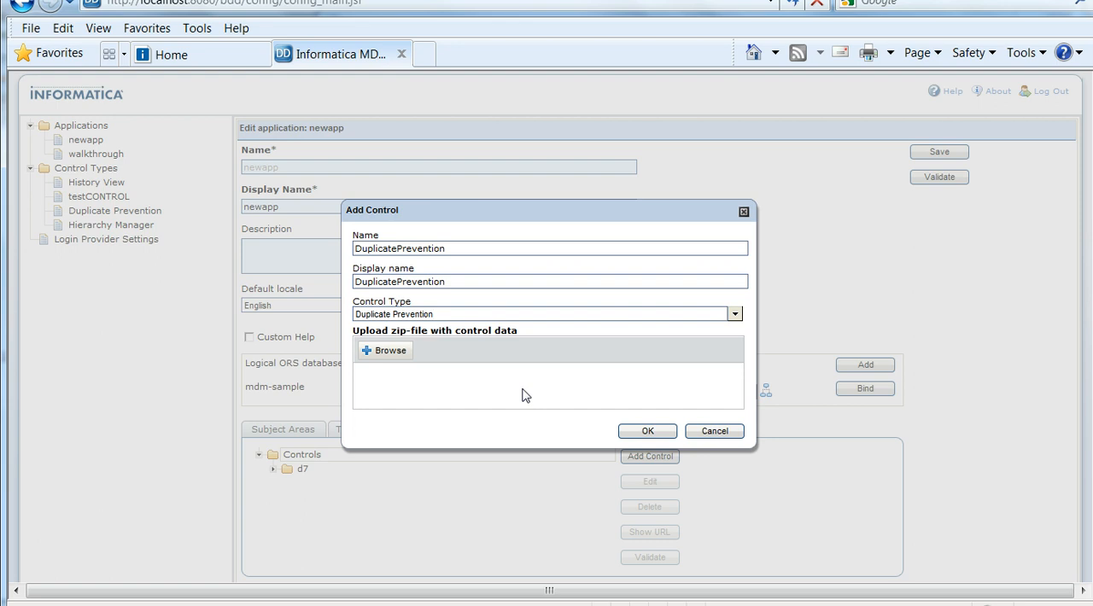
{"action": "mouse_move", "coordinate": [44, 596]}
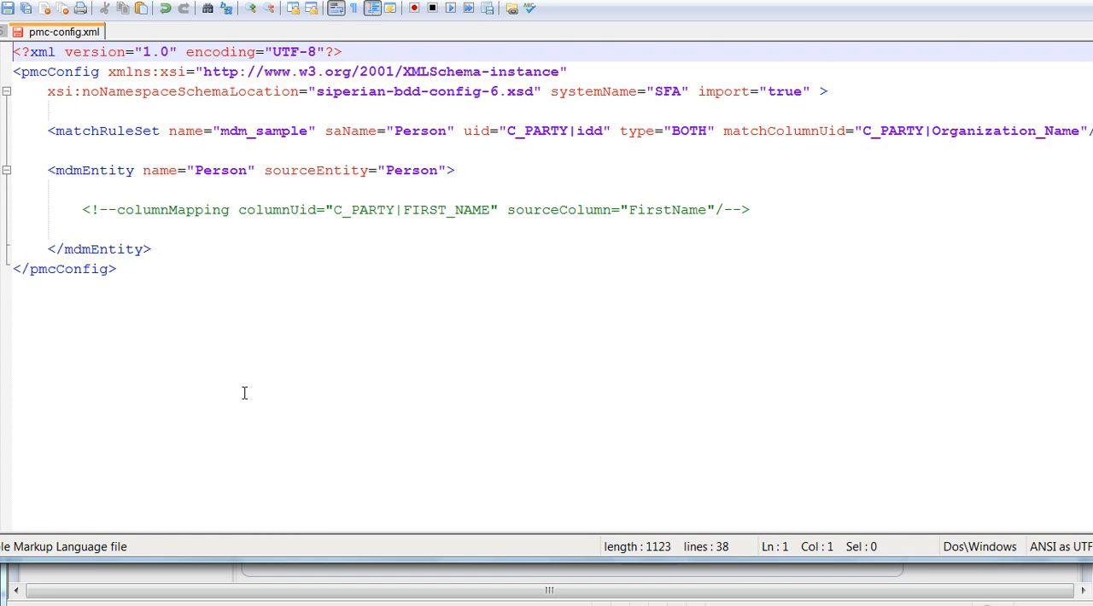
{"action": "mouse_move", "coordinate": [598, 147]}
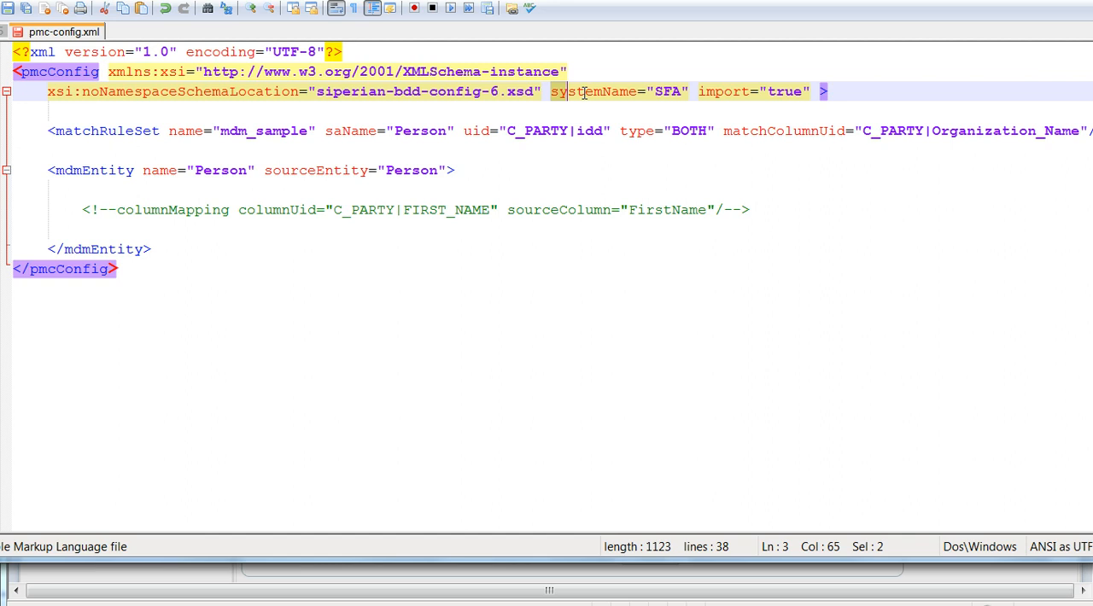
{"action": "double_click", "coordinate": [594, 93]}
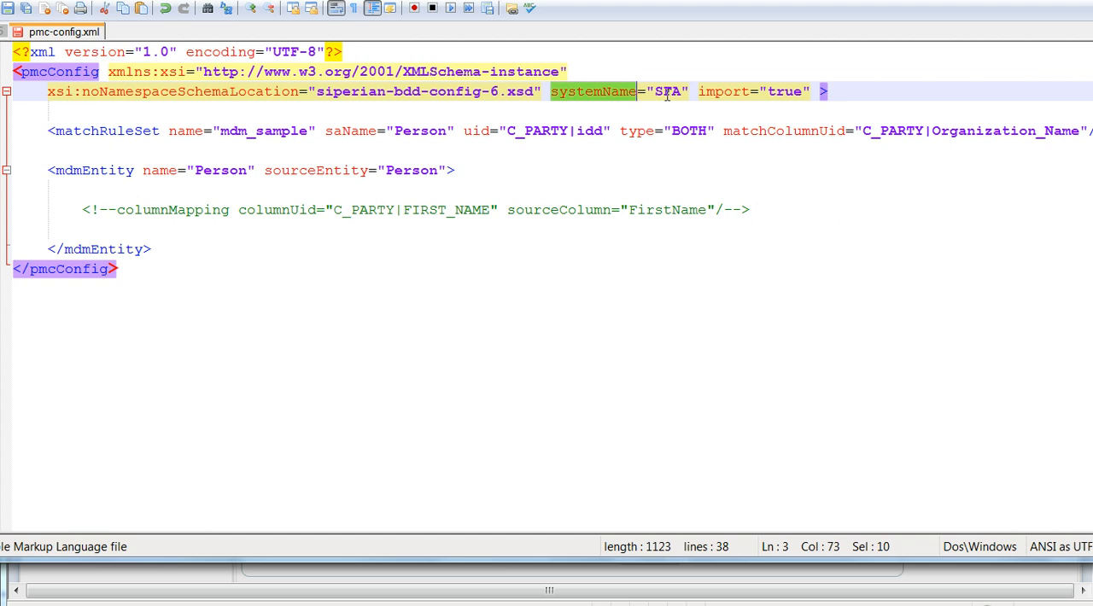
{"action": "mouse_move", "coordinate": [674, 94]}
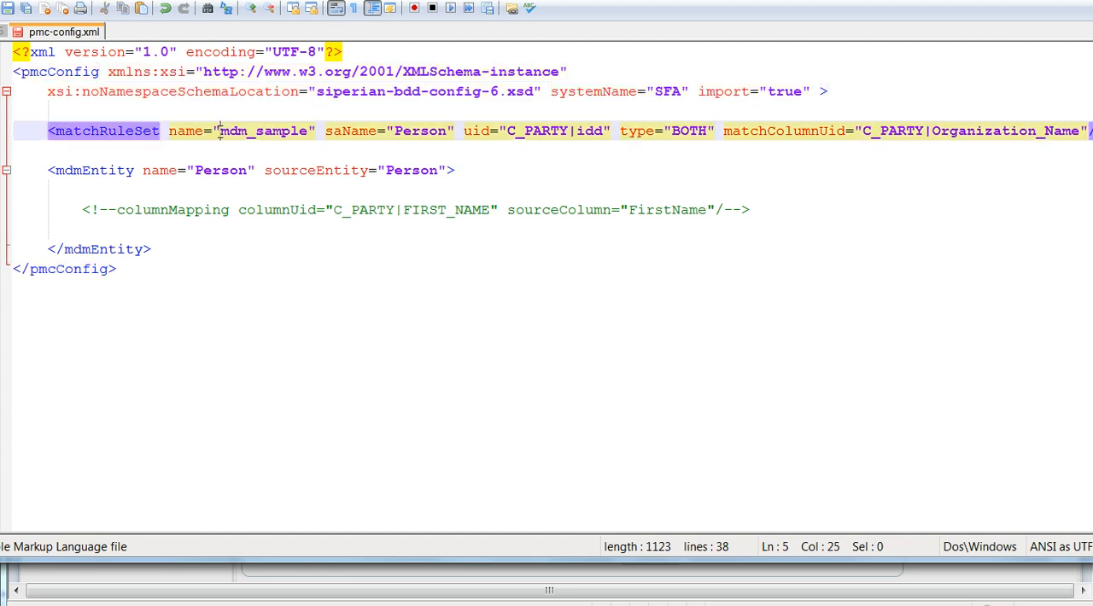
{"action": "double_click", "coordinate": [265, 130]}
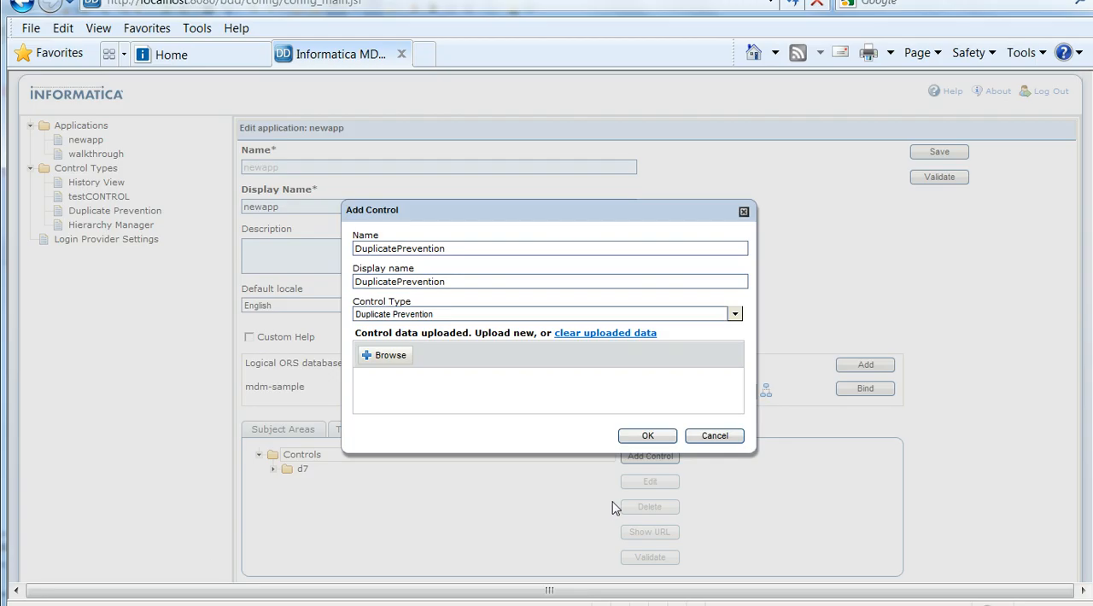
{"action": "mouse_move", "coordinate": [413, 376]}
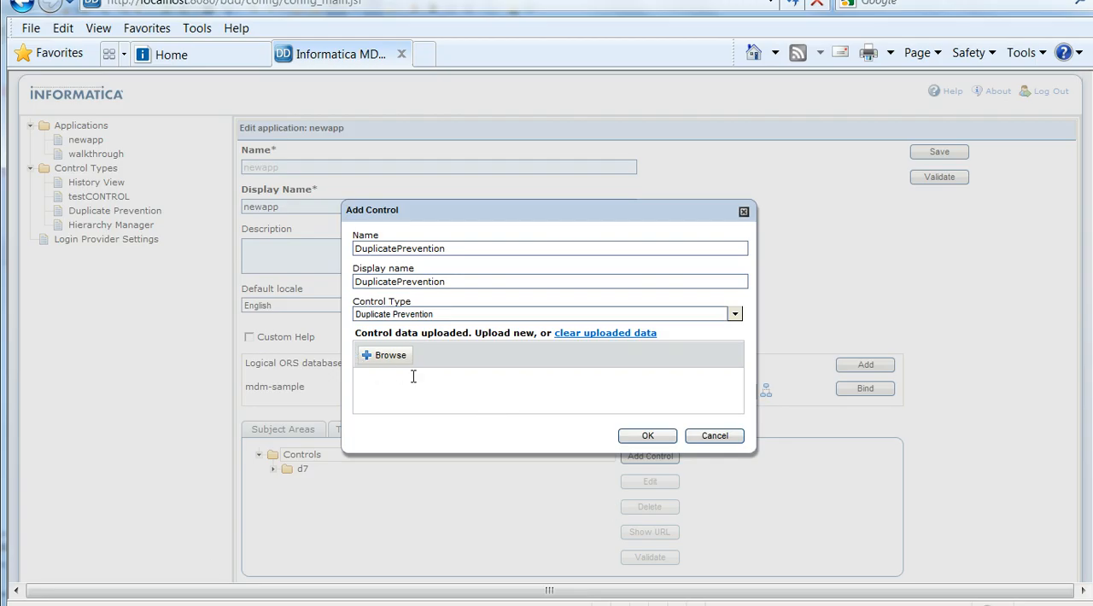
{"action": "mouse_move", "coordinate": [508, 374]}
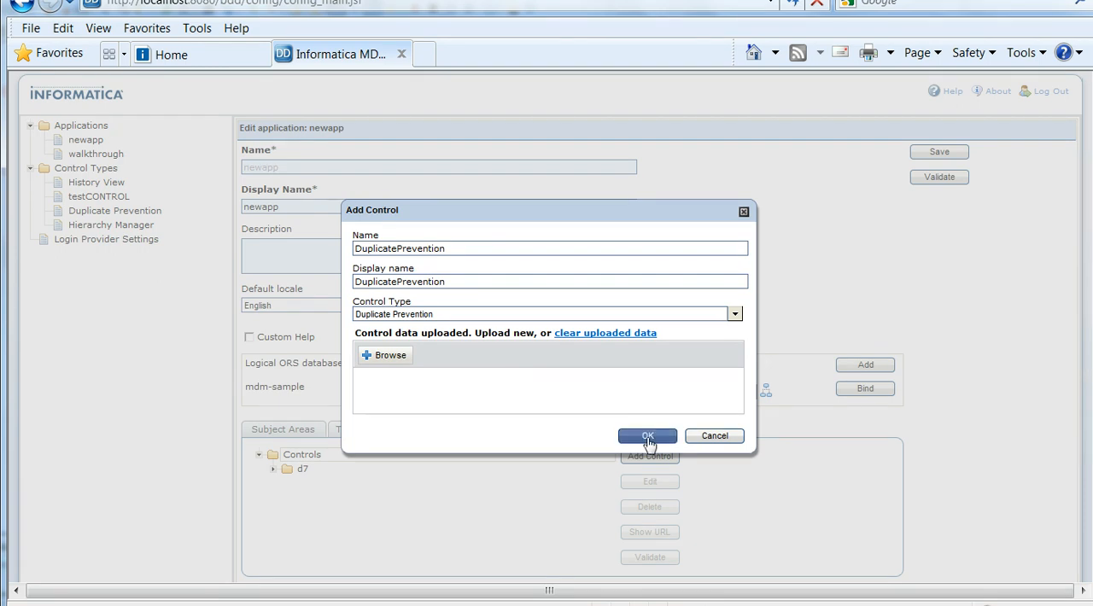
Confirm the new control and select DuplicatePrevention in the Controls list
{"action": "left_click", "coordinate": [647, 437]}
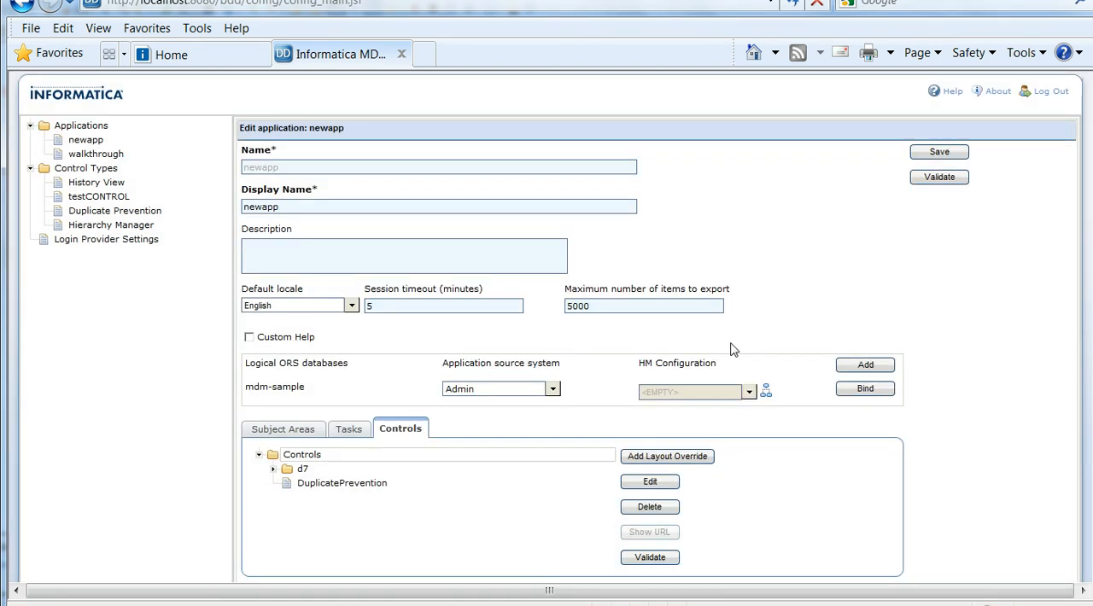
{"action": "left_click", "coordinate": [940, 152]}
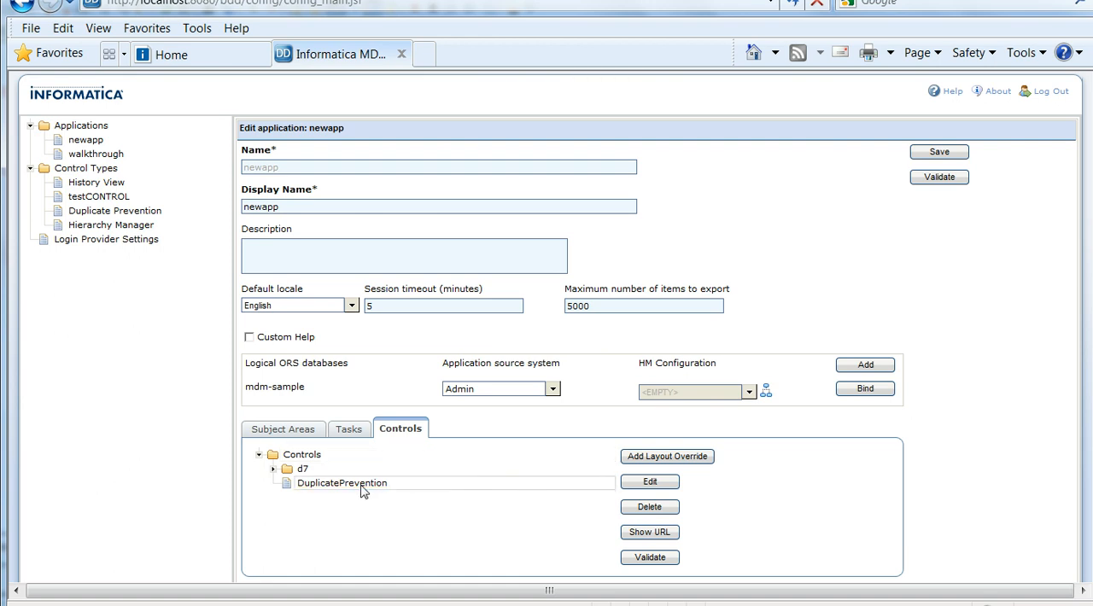
{"action": "mouse_move", "coordinate": [427, 512]}
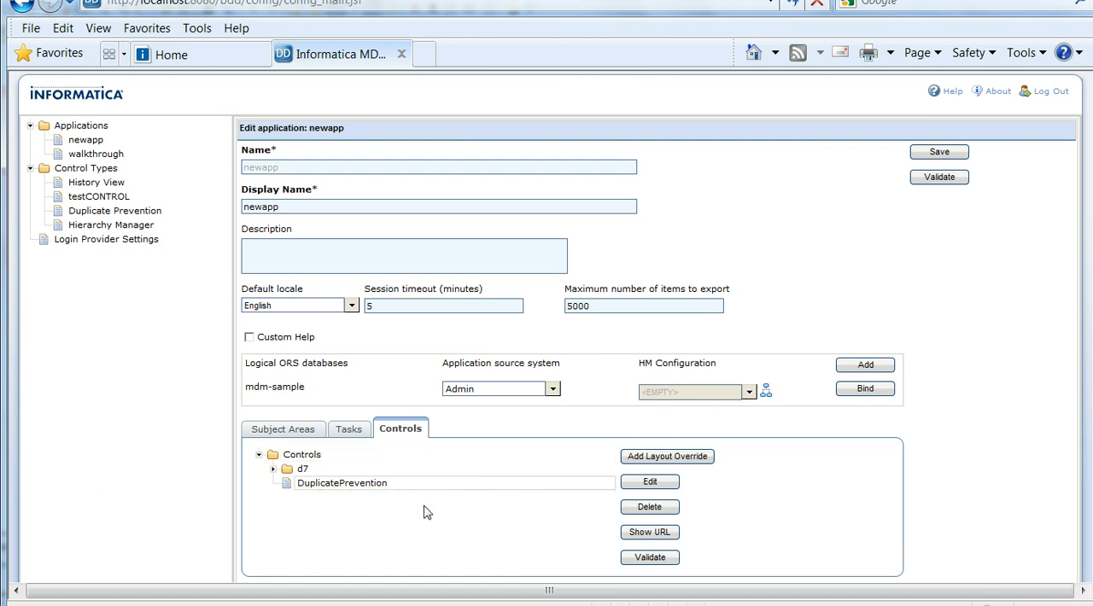
Show the control's URL for subject area Person and select the whole URL
{"action": "left_click", "coordinate": [649, 532]}
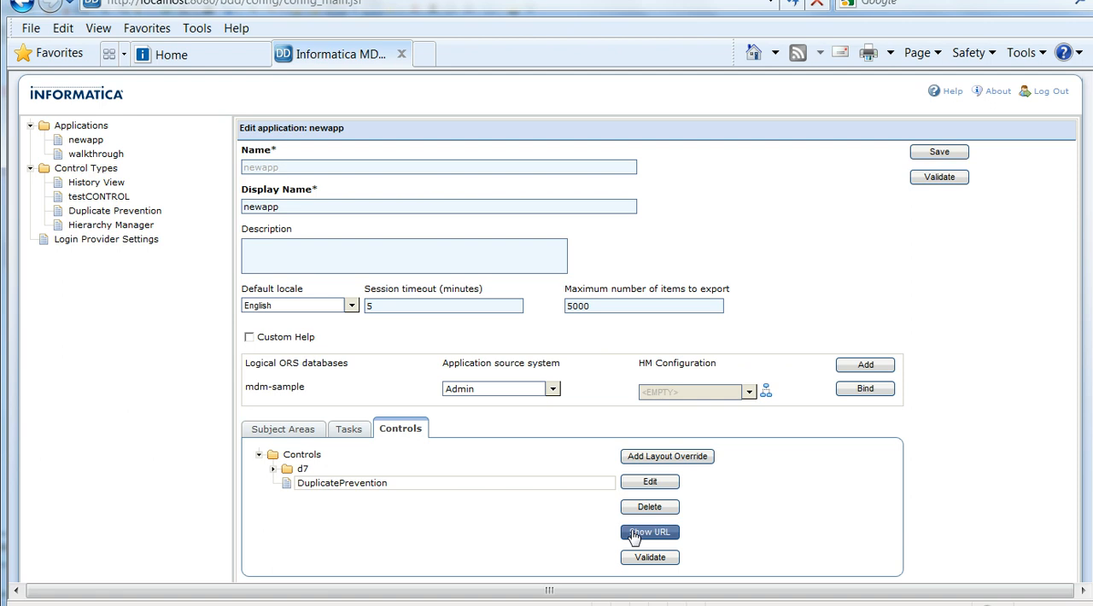
{"action": "left_click", "coordinate": [649, 533]}
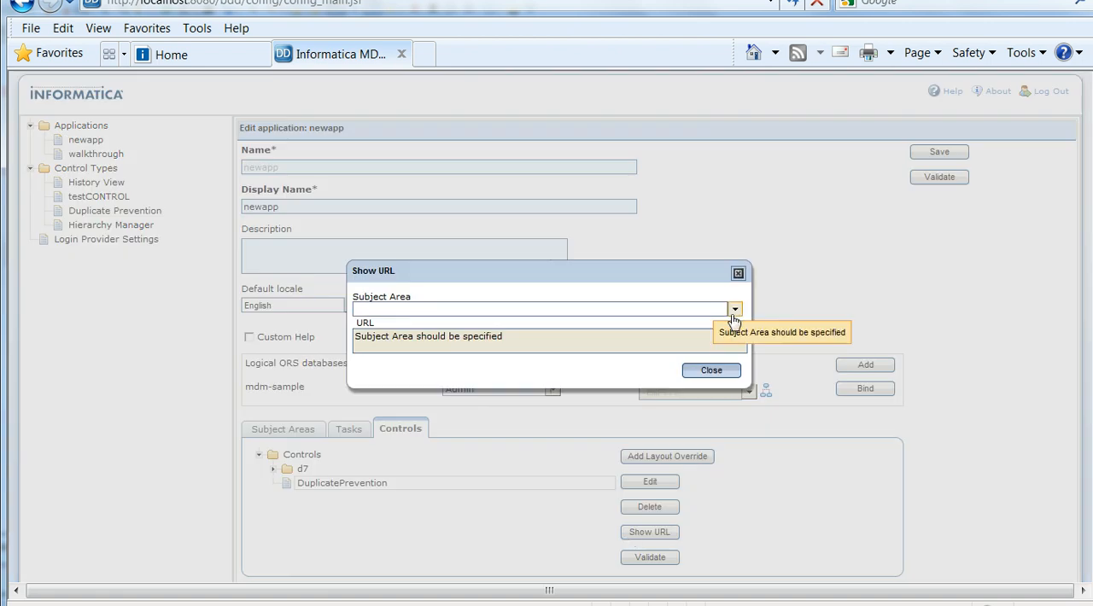
{"action": "left_click", "coordinate": [734, 309]}
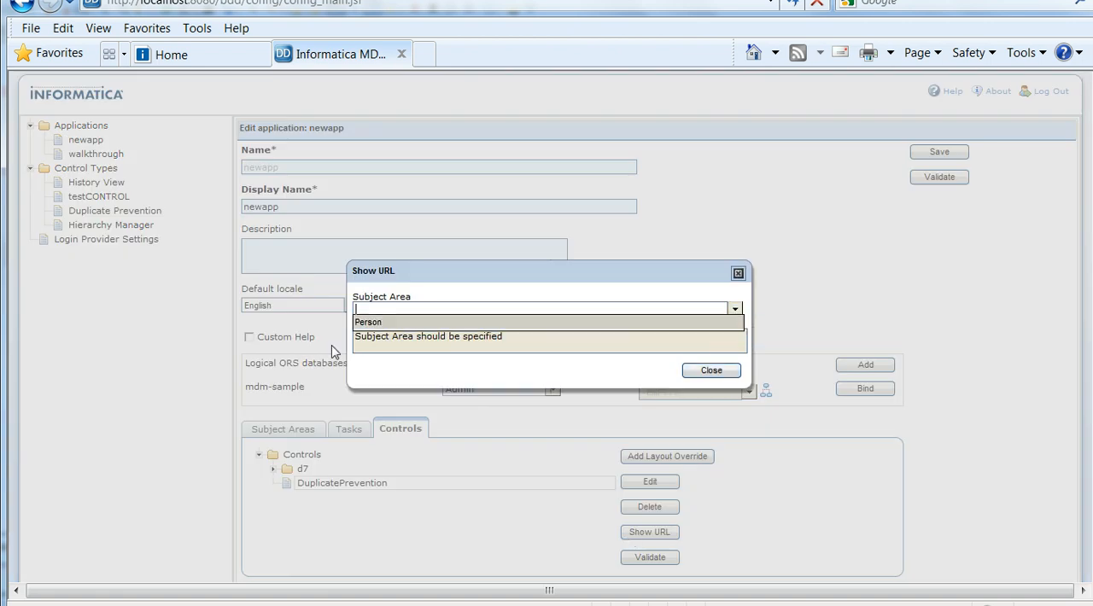
{"action": "left_click", "coordinate": [369, 322]}
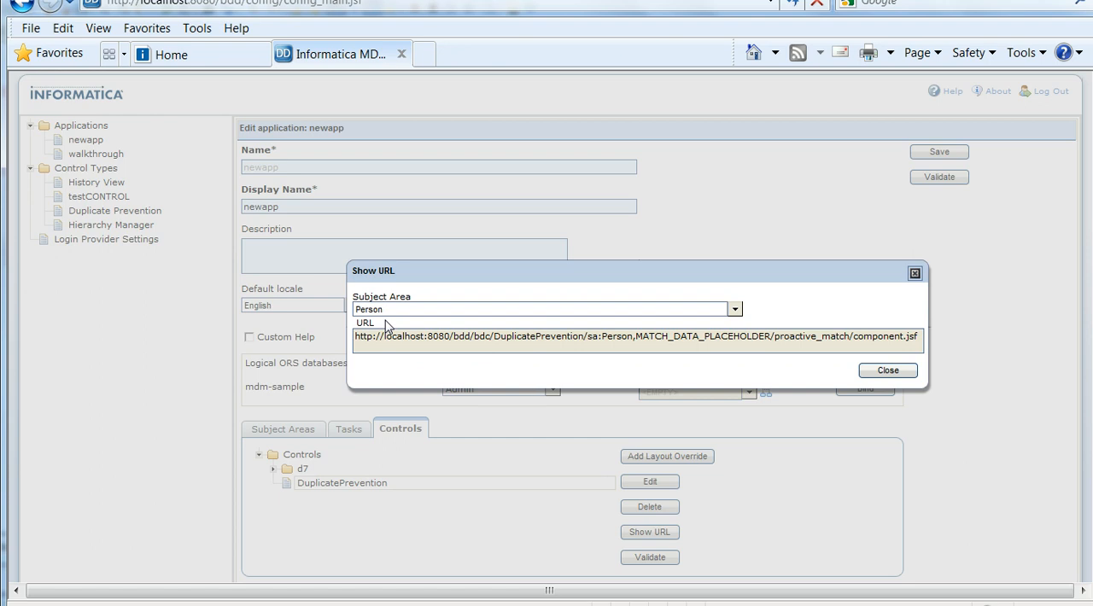
{"action": "triple_click", "coordinate": [636, 335]}
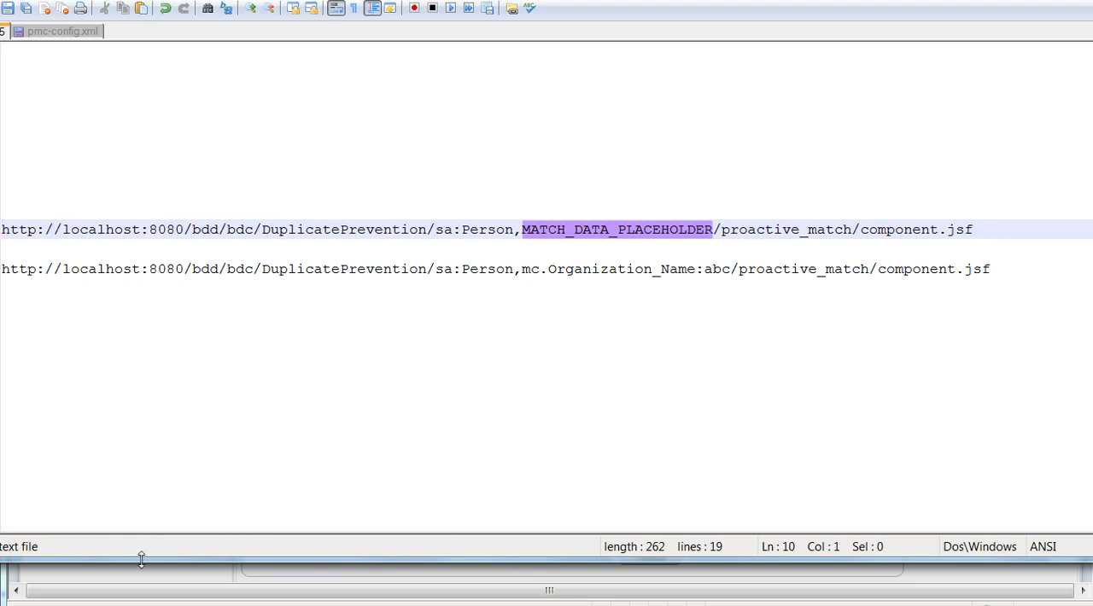
{"action": "mouse_move", "coordinate": [625, 266]}
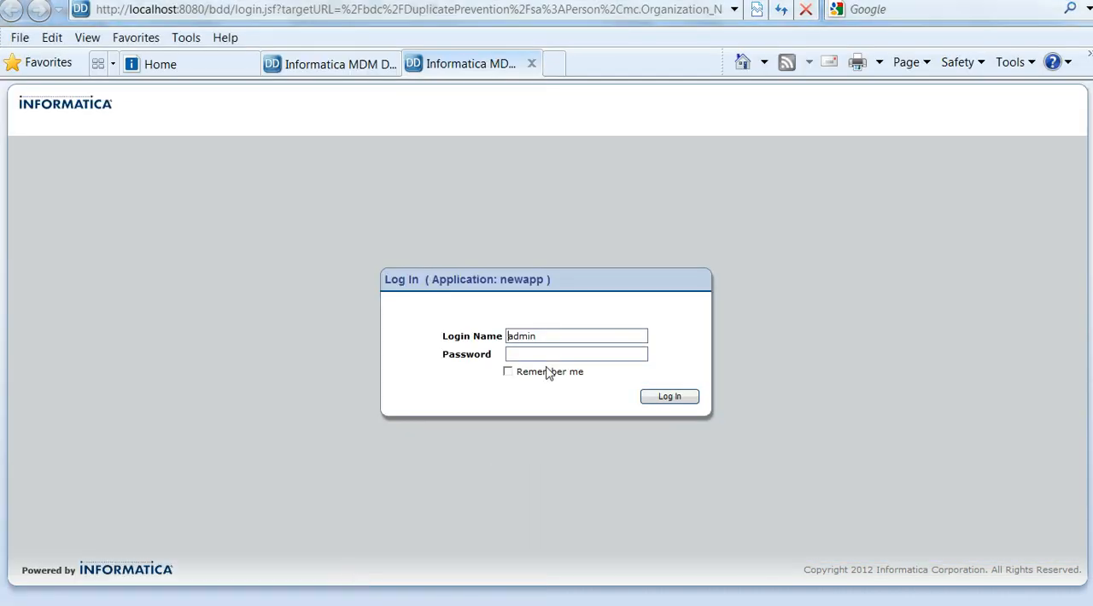
Enter the admin password and log in to newapp
{"action": "left_click", "coordinate": [577, 353]}
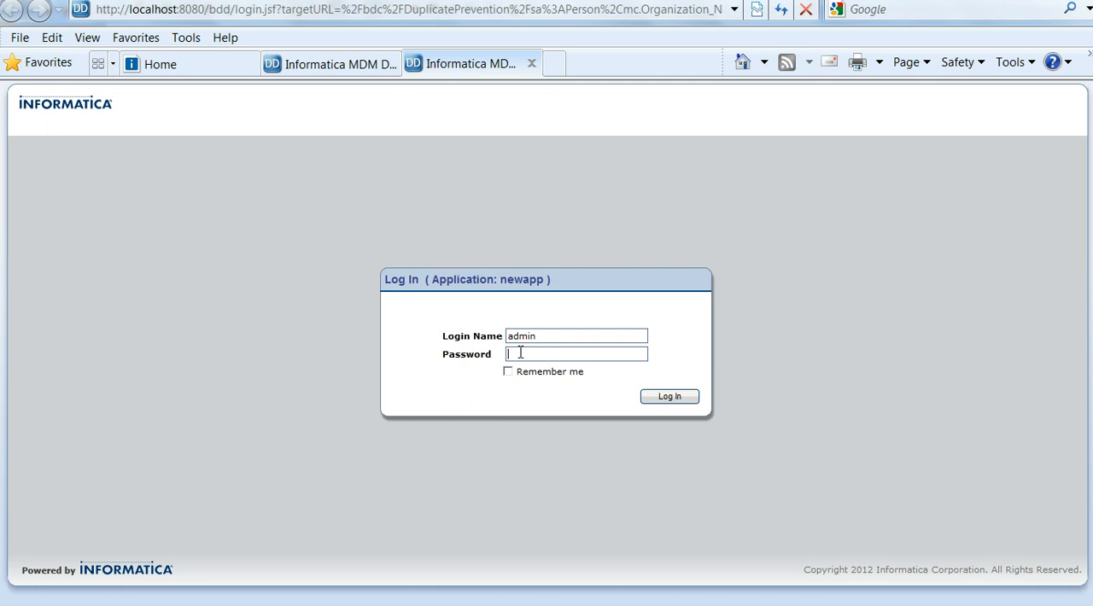
{"action": "type", "text": "password"}
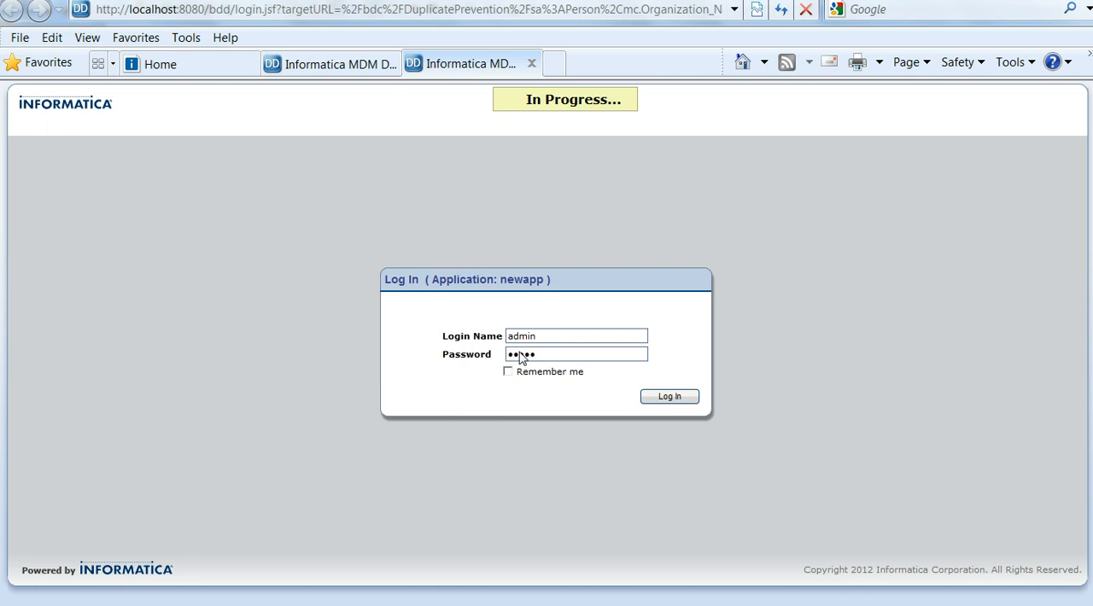
{"action": "left_click", "coordinate": [669, 396]}
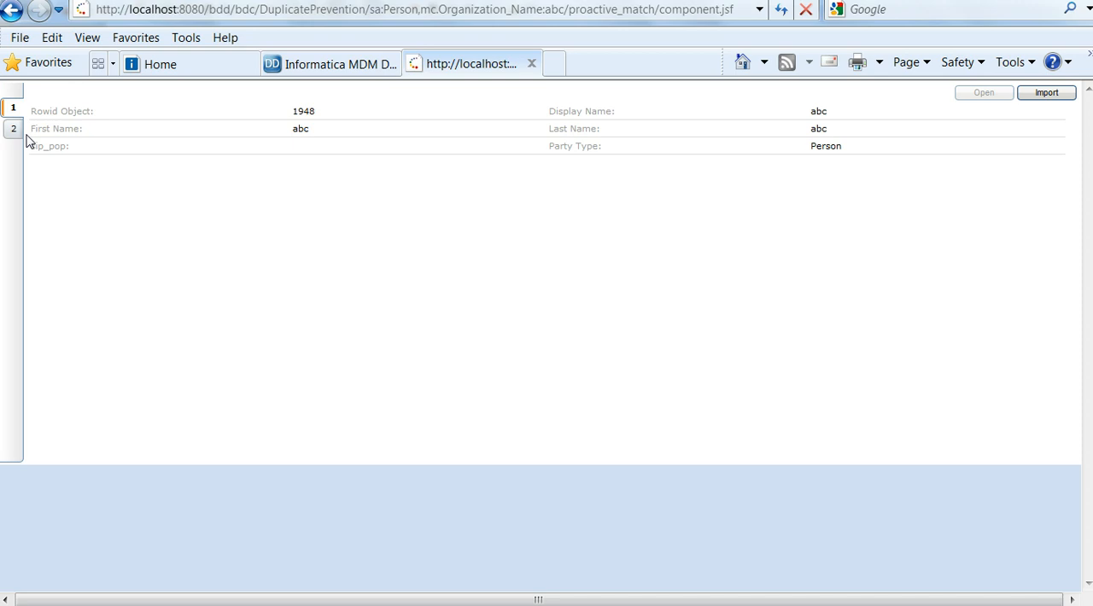
{"action": "left_click", "coordinate": [14, 128]}
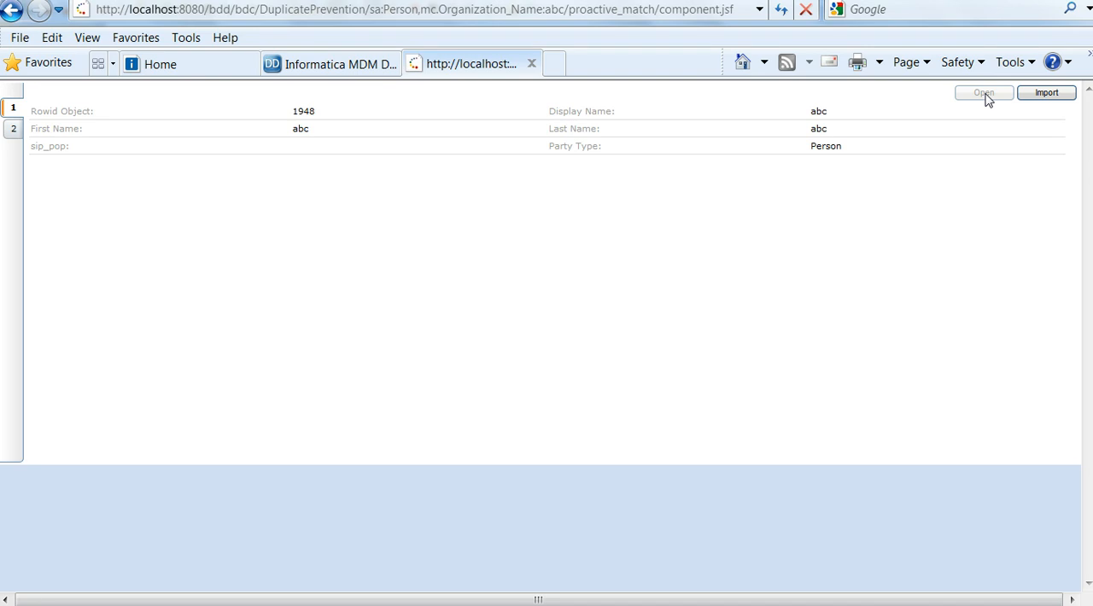
{"action": "mouse_move", "coordinate": [676, 181]}
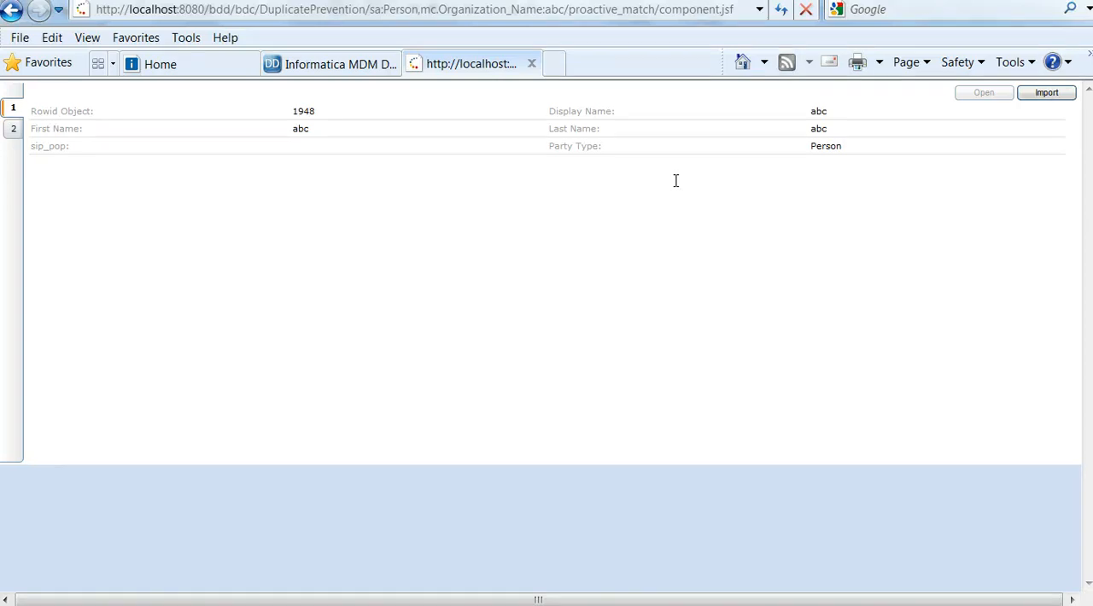
{"action": "mouse_move", "coordinate": [801, 154]}
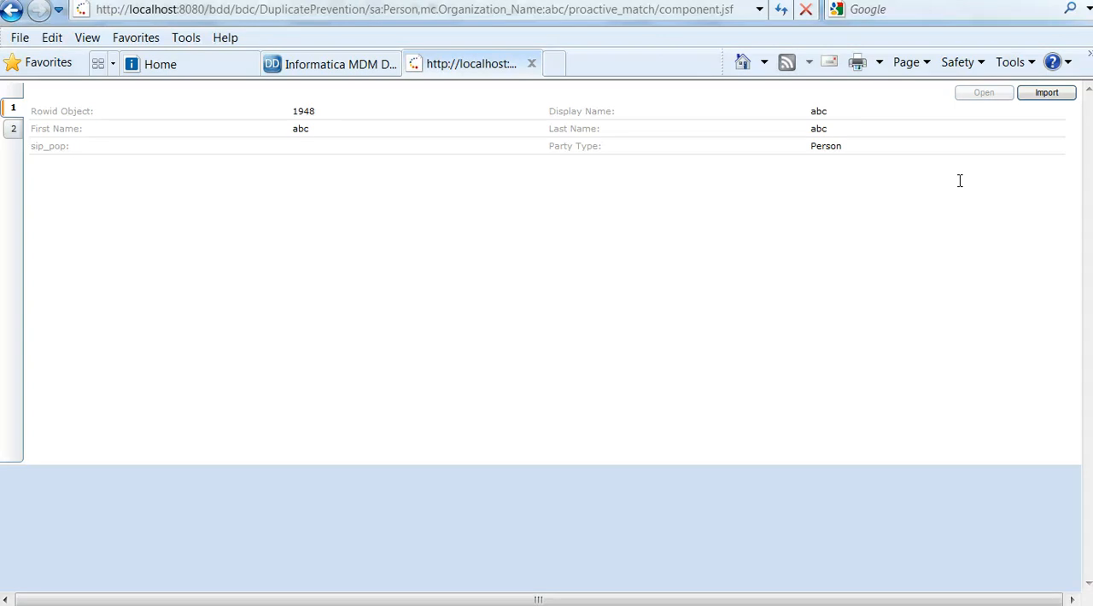
{"action": "mouse_move", "coordinate": [960, 181]}
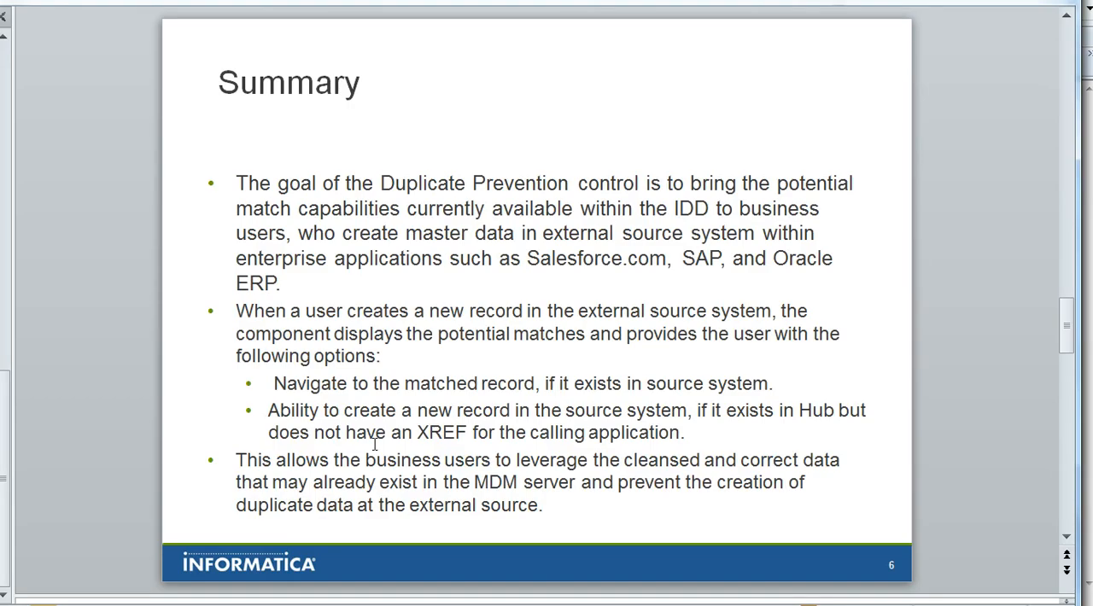
{"action": "mouse_move", "coordinate": [481, 412]}
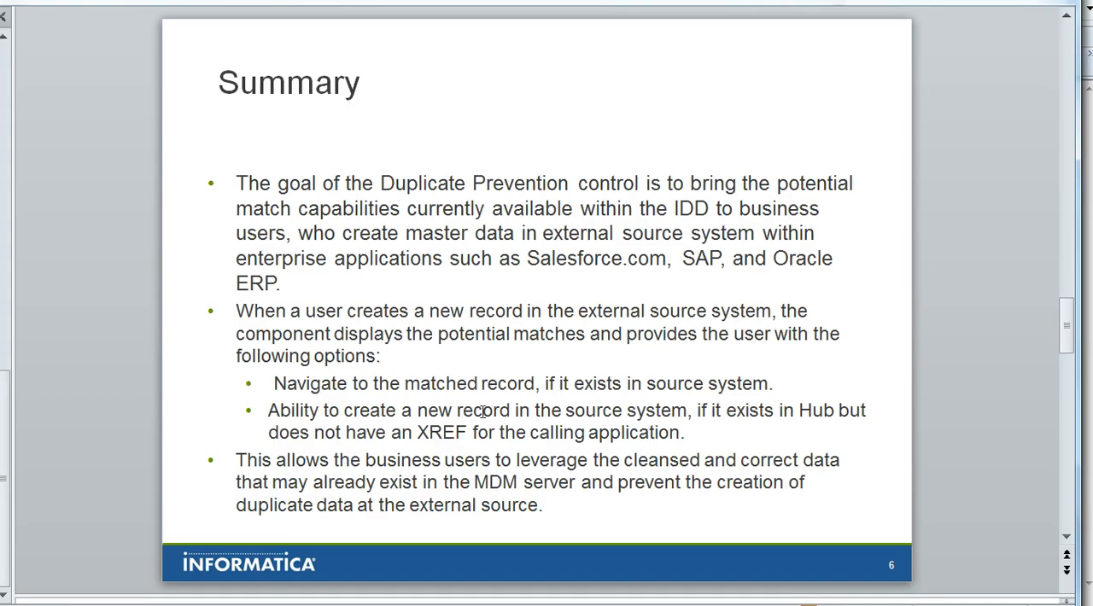